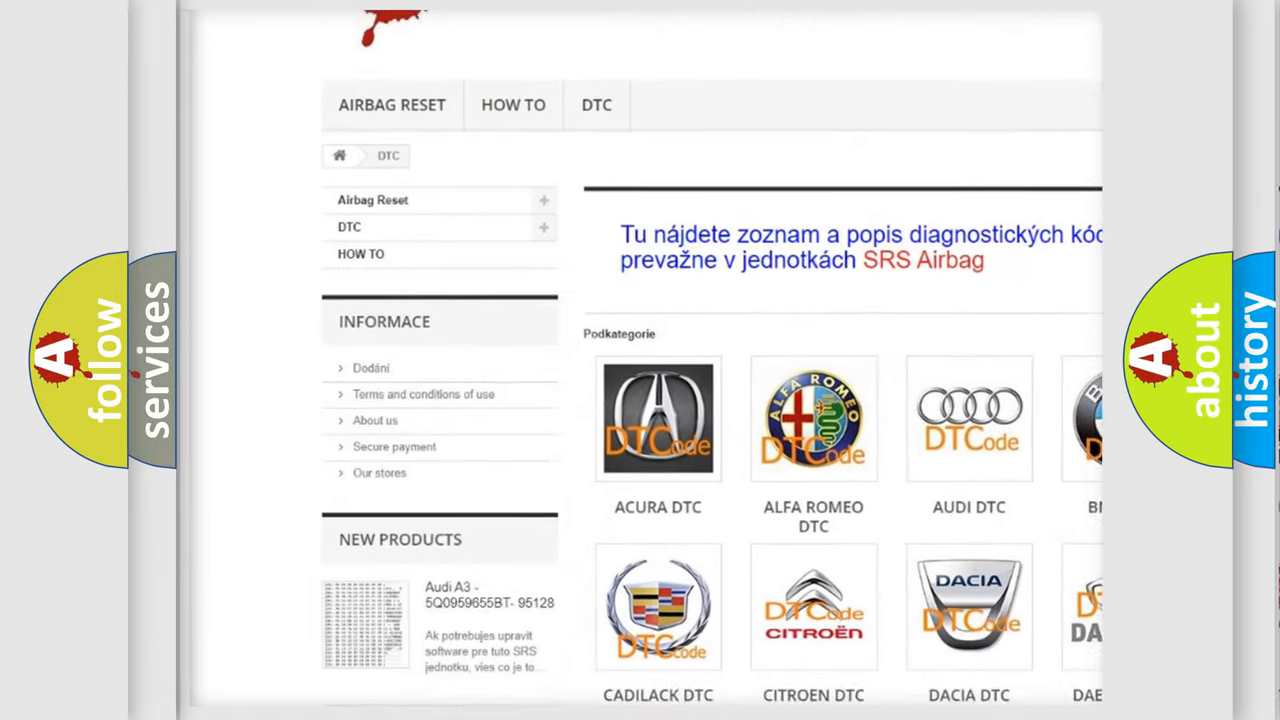
{"action": "scroll", "scroll_direction": "down", "scroll_amount": 3}
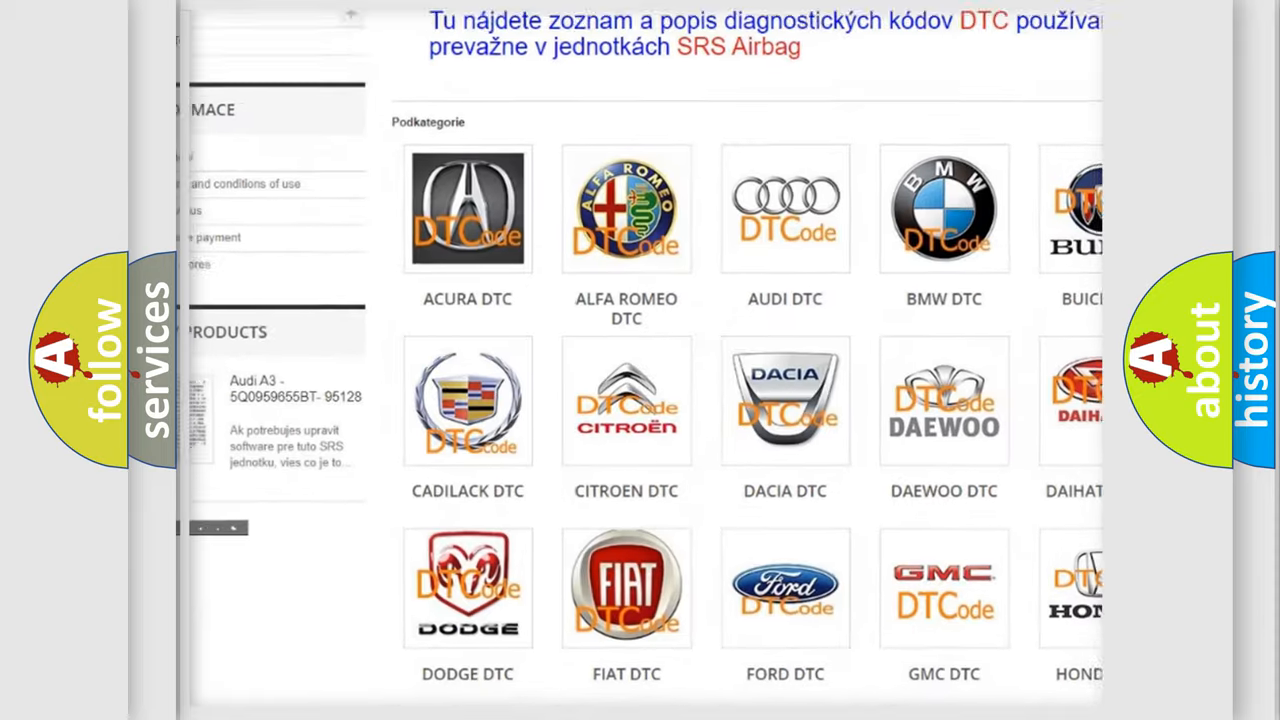
{"action": "scroll", "scroll_direction": "down", "scroll_amount": 3}
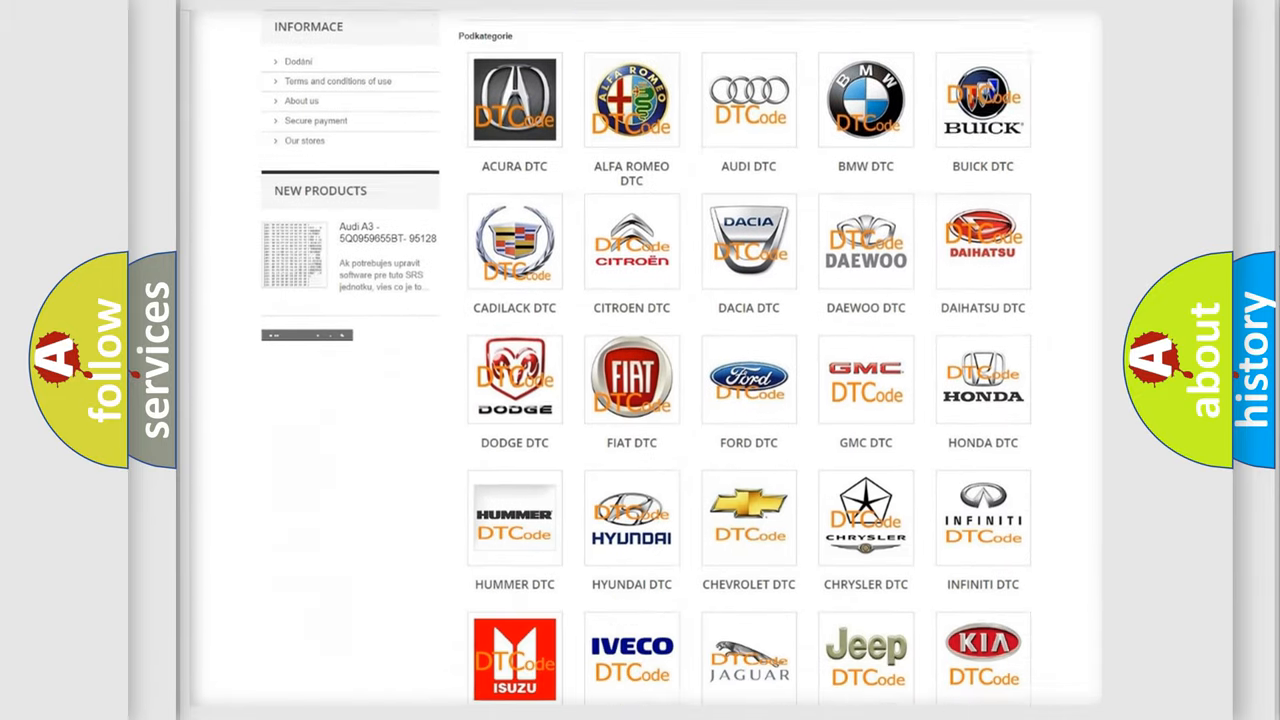
{"action": "scroll", "scroll_direction": "down", "scroll_amount": 3}
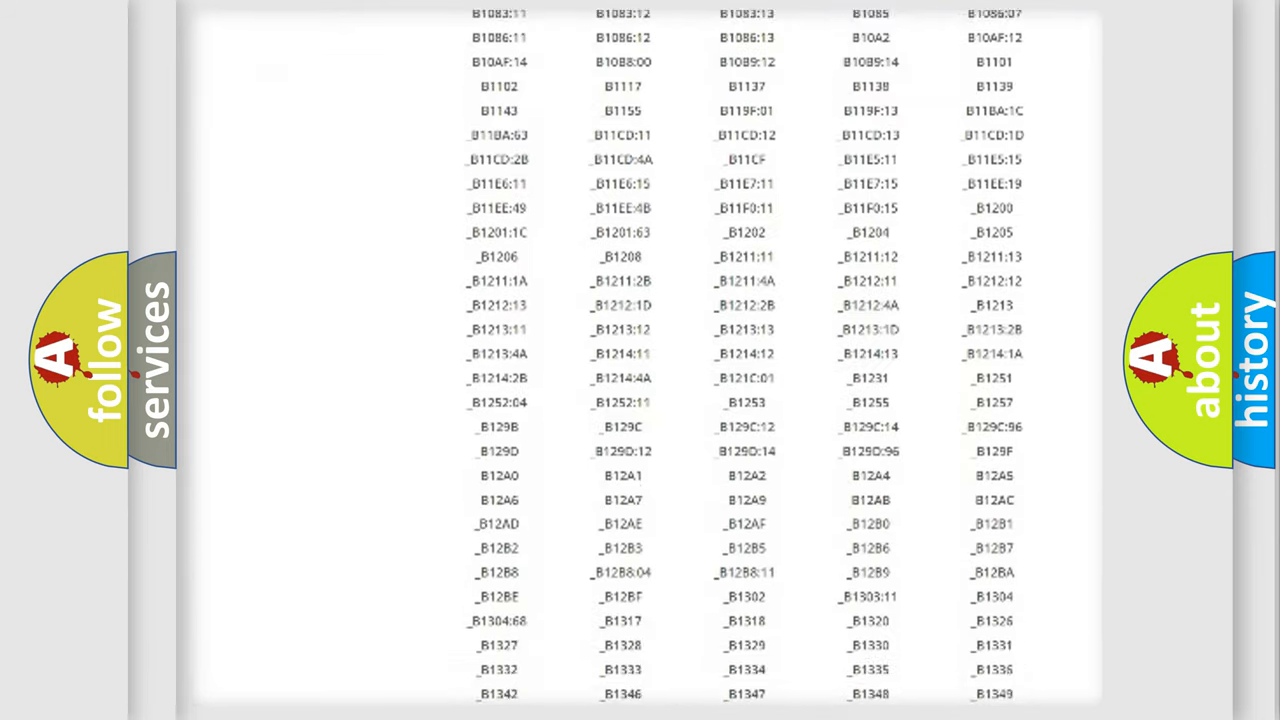
{"action": "scroll", "scroll_direction": "down", "scroll_amount": 3}
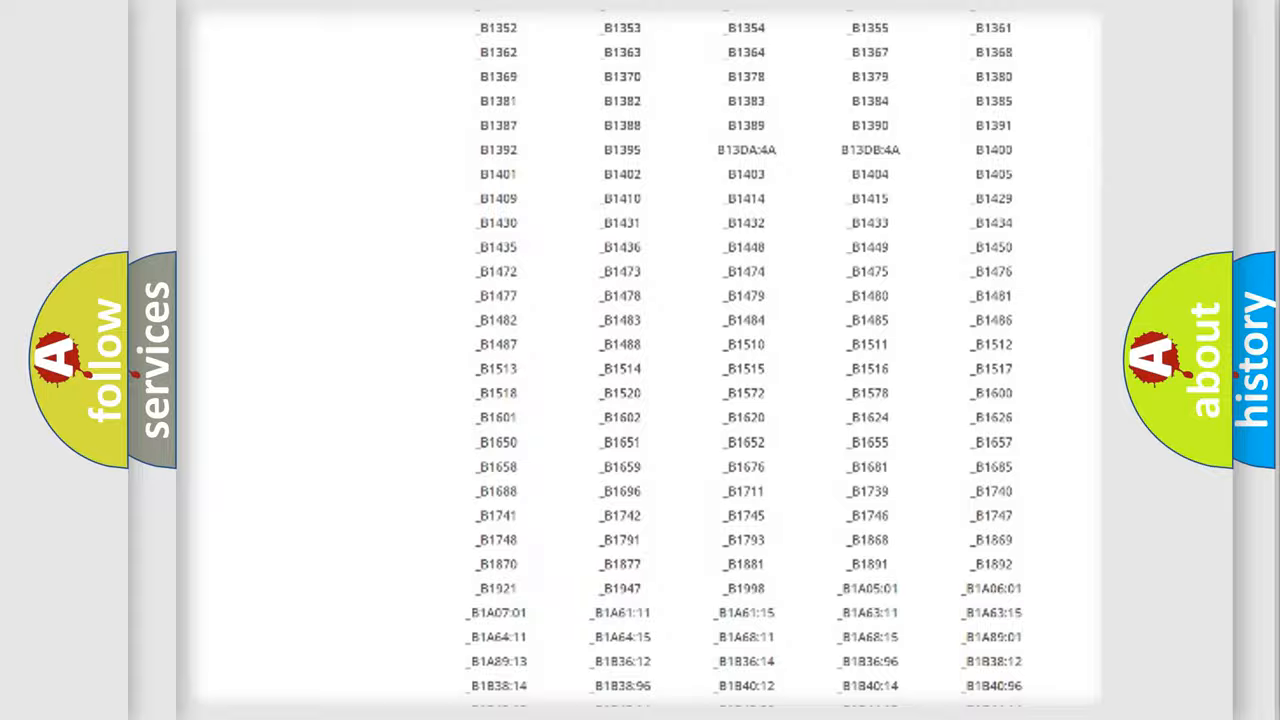